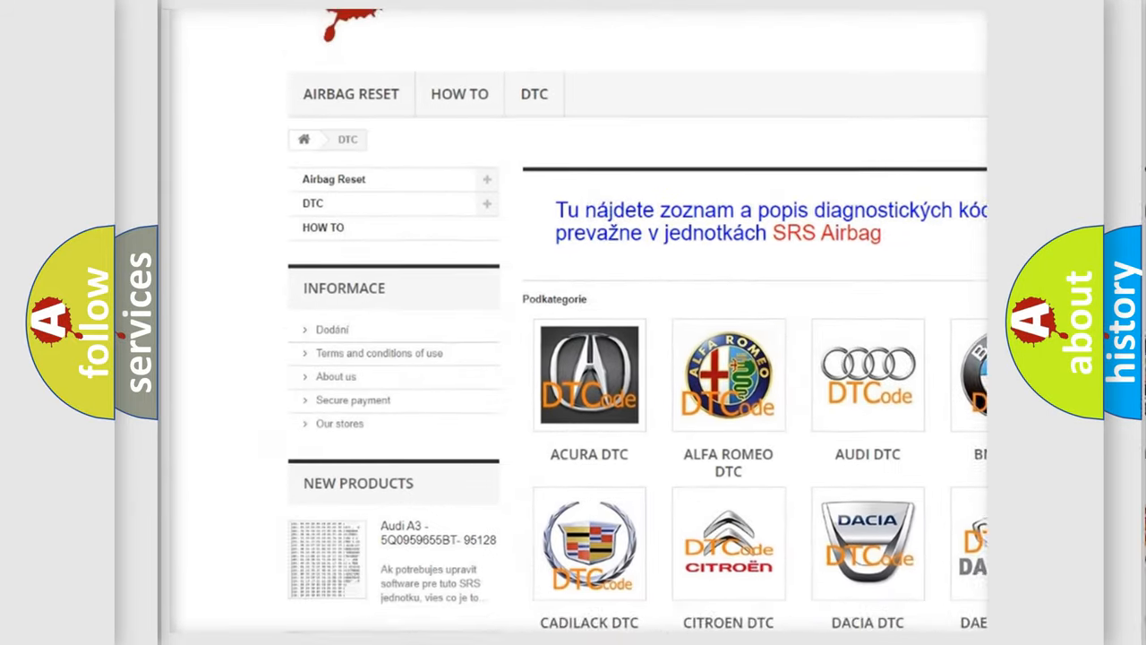
scroll(down, 3)
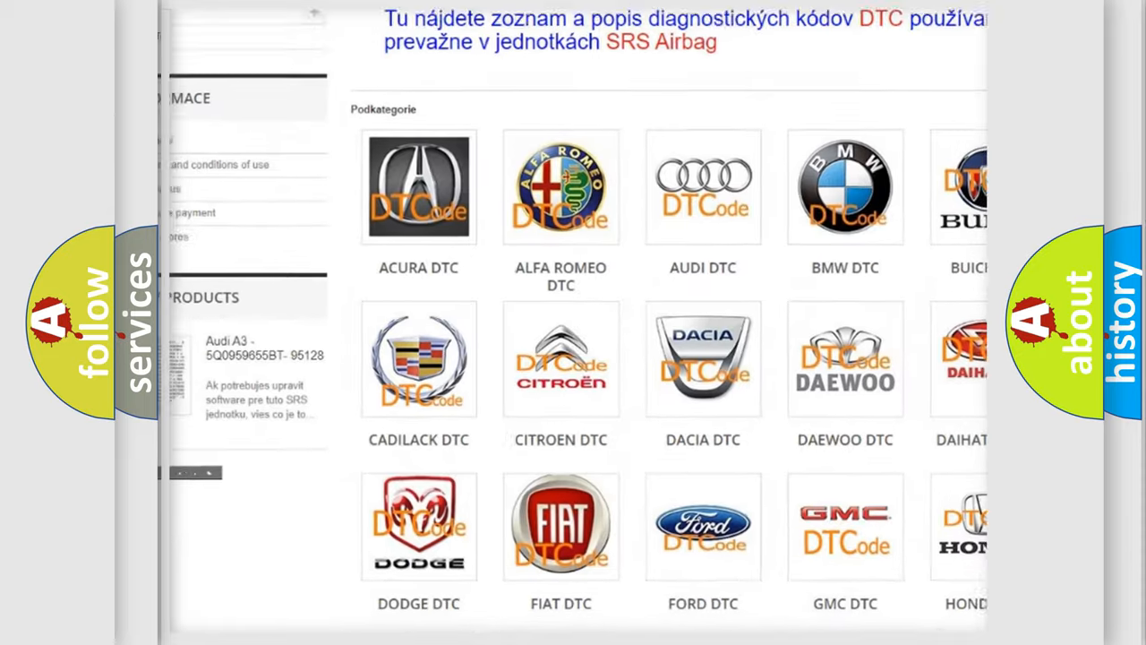
scroll(down, 3)
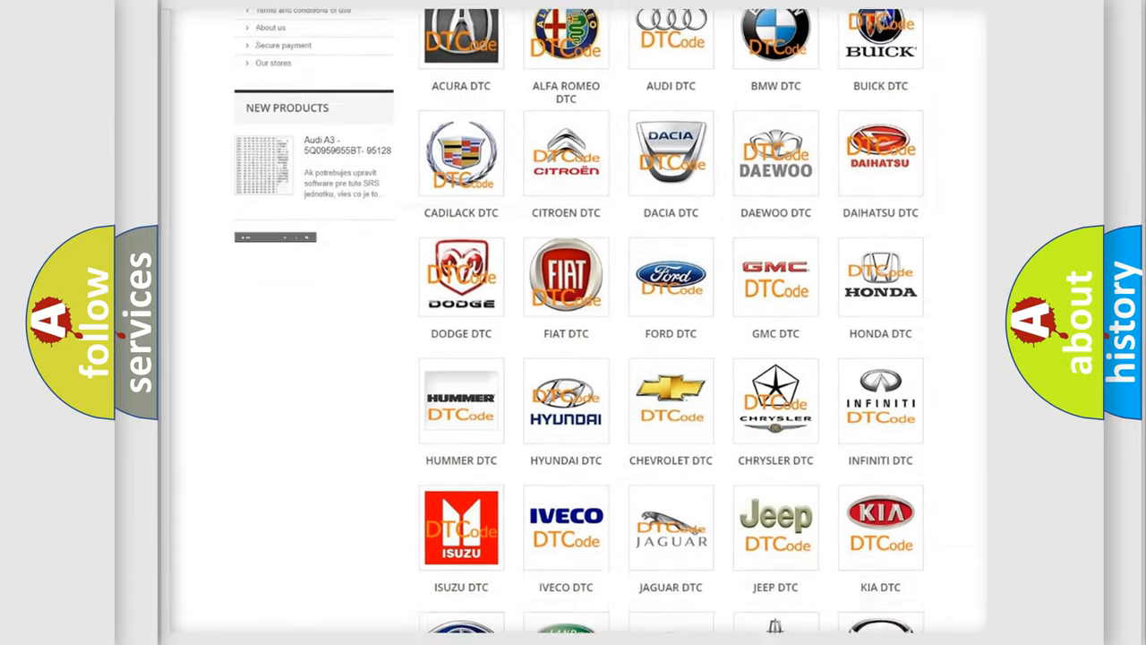
scroll(down, 3)
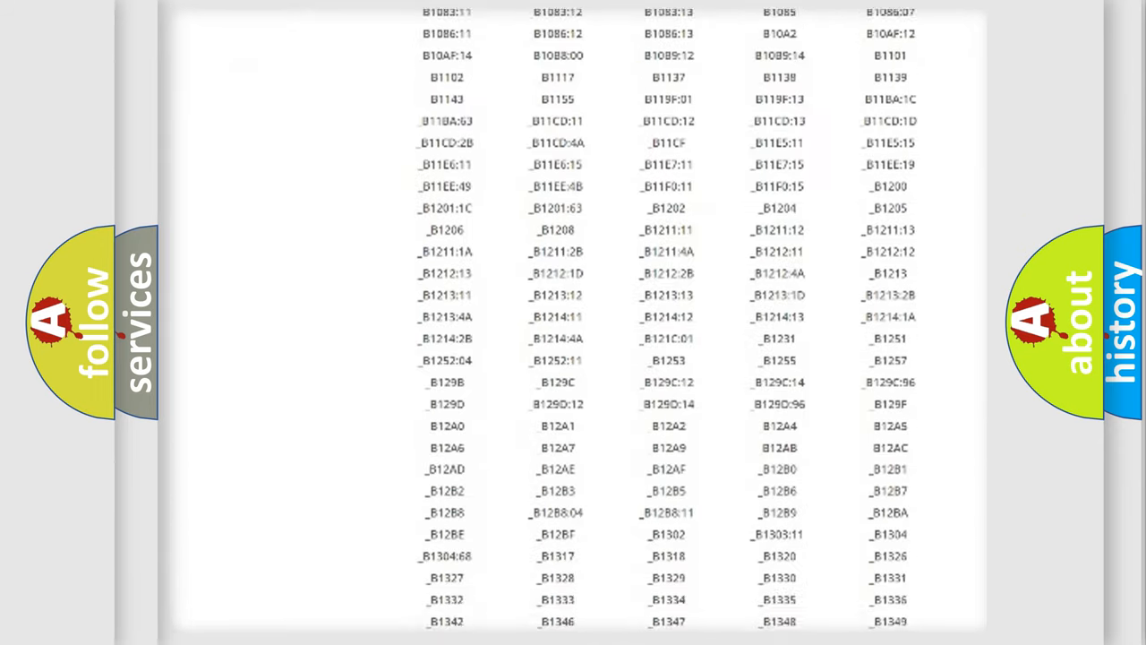
scroll(down, 3)
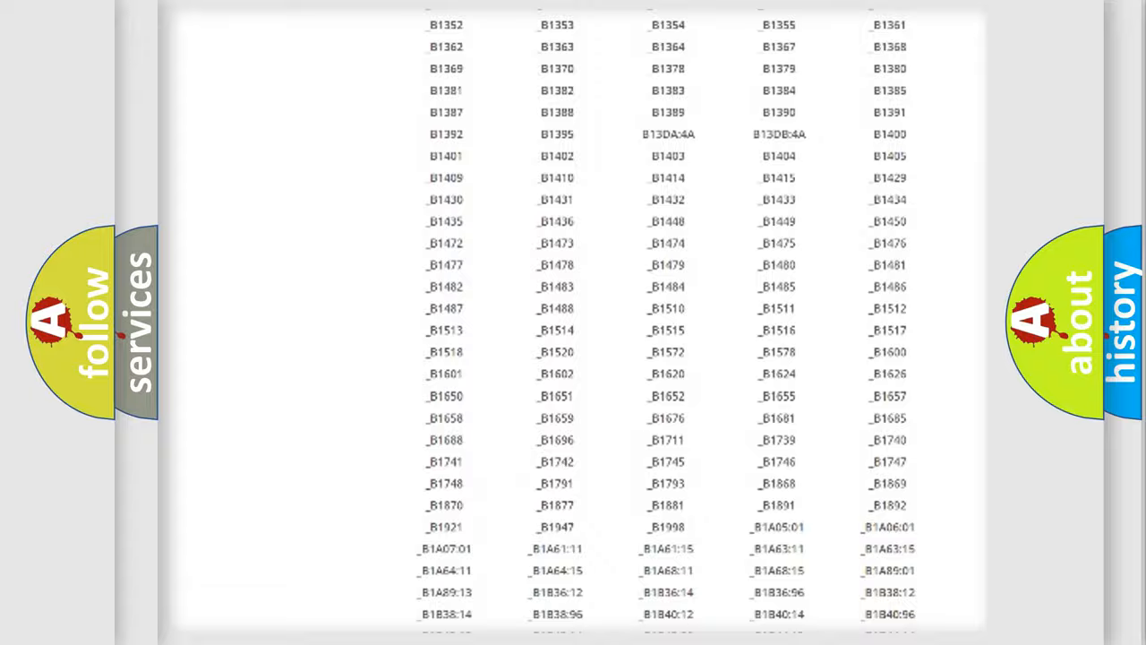